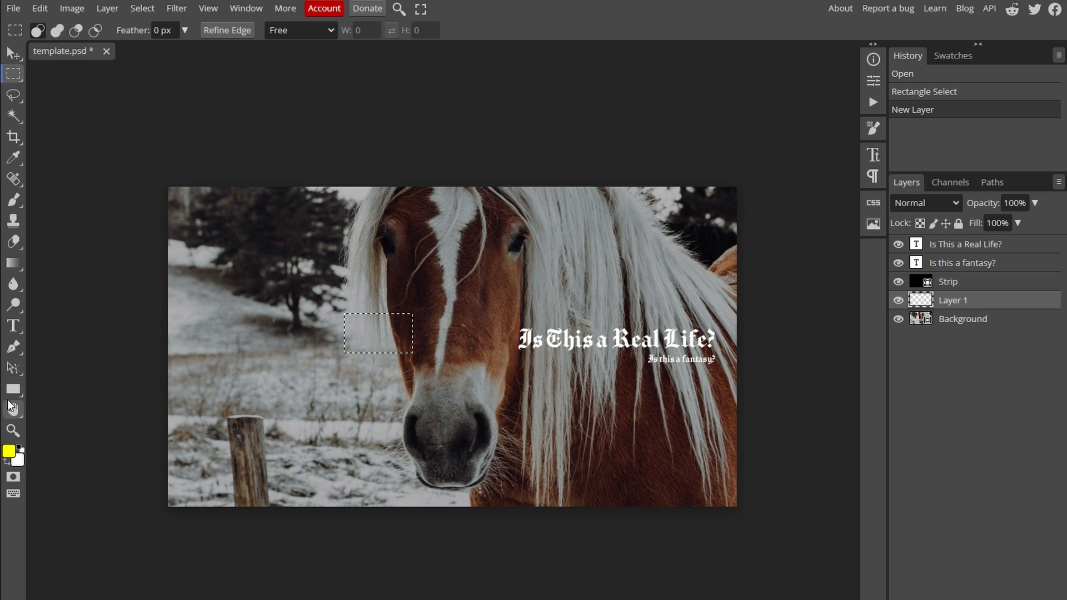
Choose the Rectangle tool from the shape flyout with a black fill.
click(13, 389)
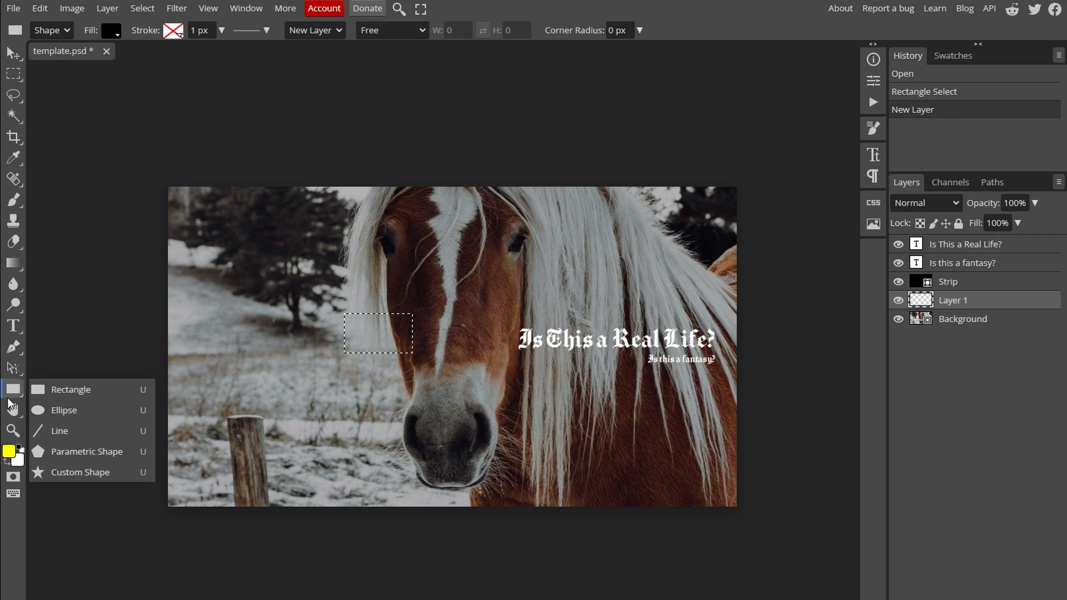
click(71, 389)
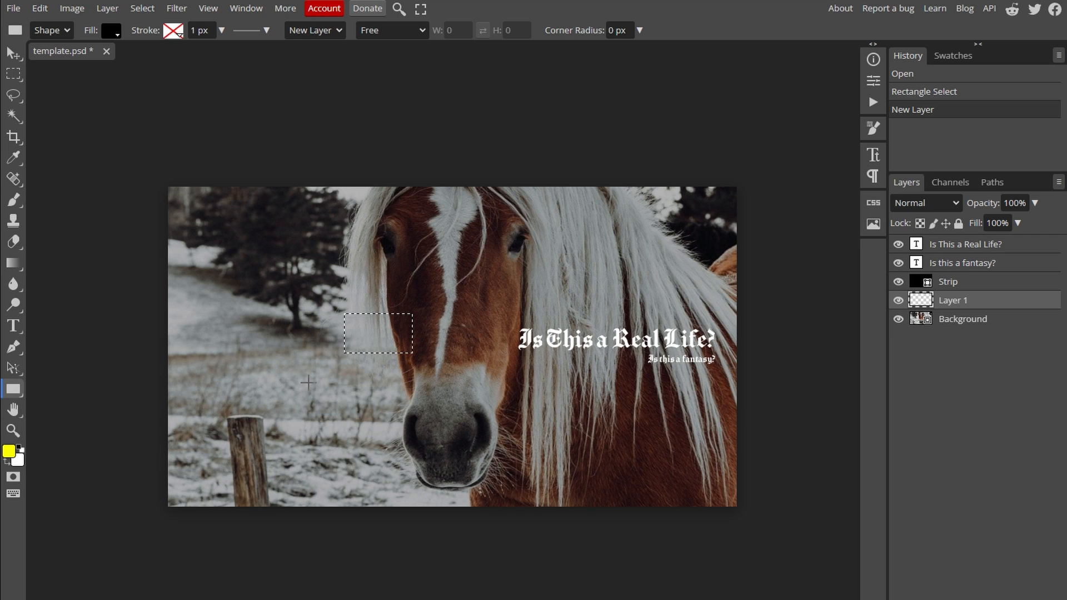
mouse_move(238, 286)
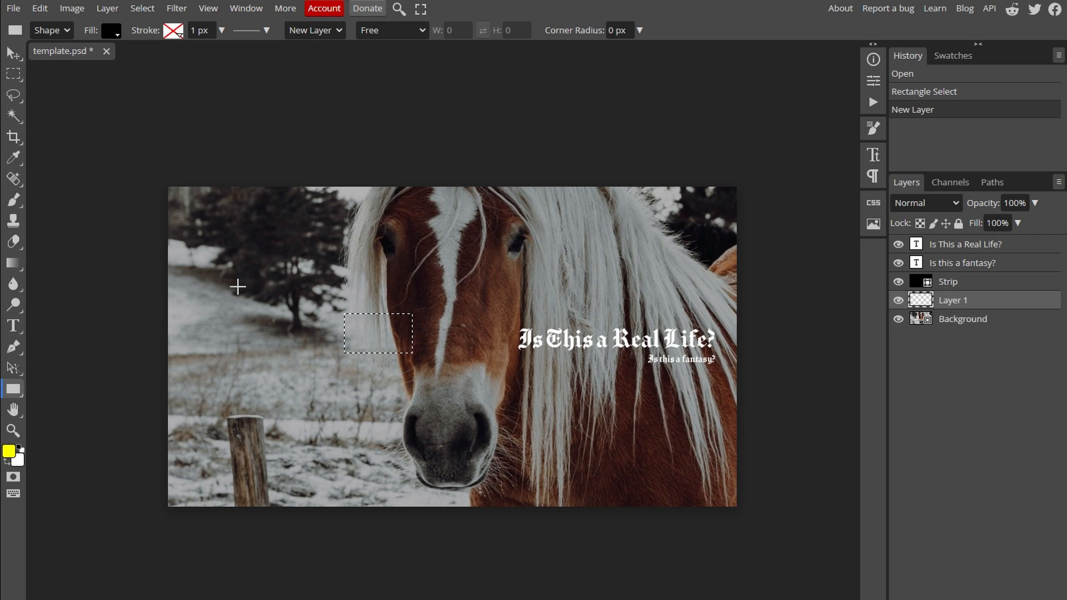
Draw a solid black square on Layer 1 left of the horse's face and dismiss the New Rectangle dialog.
drag(237, 288, 308, 343)
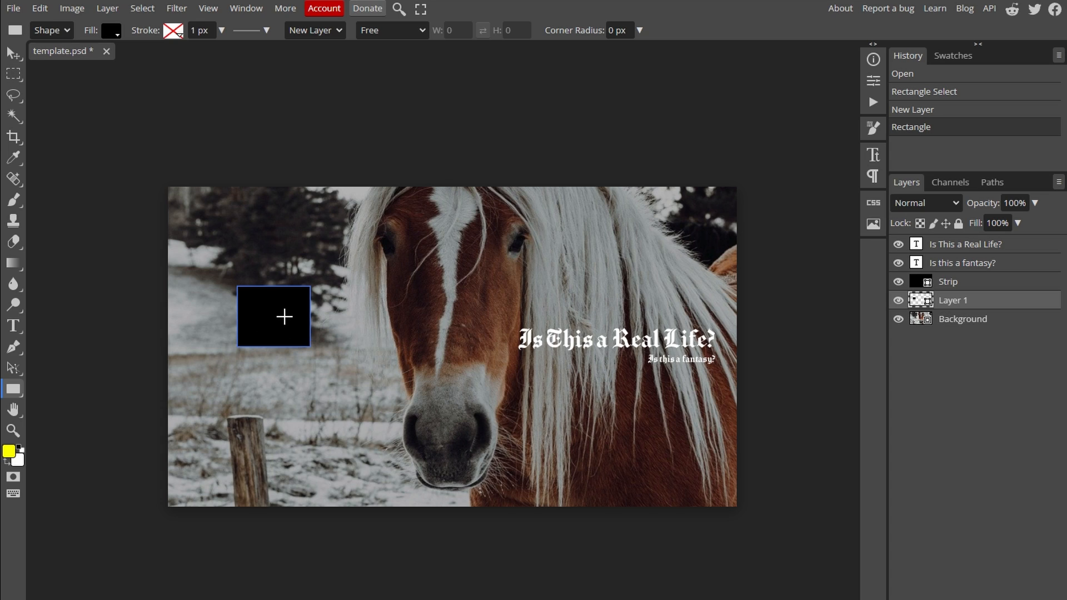
right_click(283, 317)
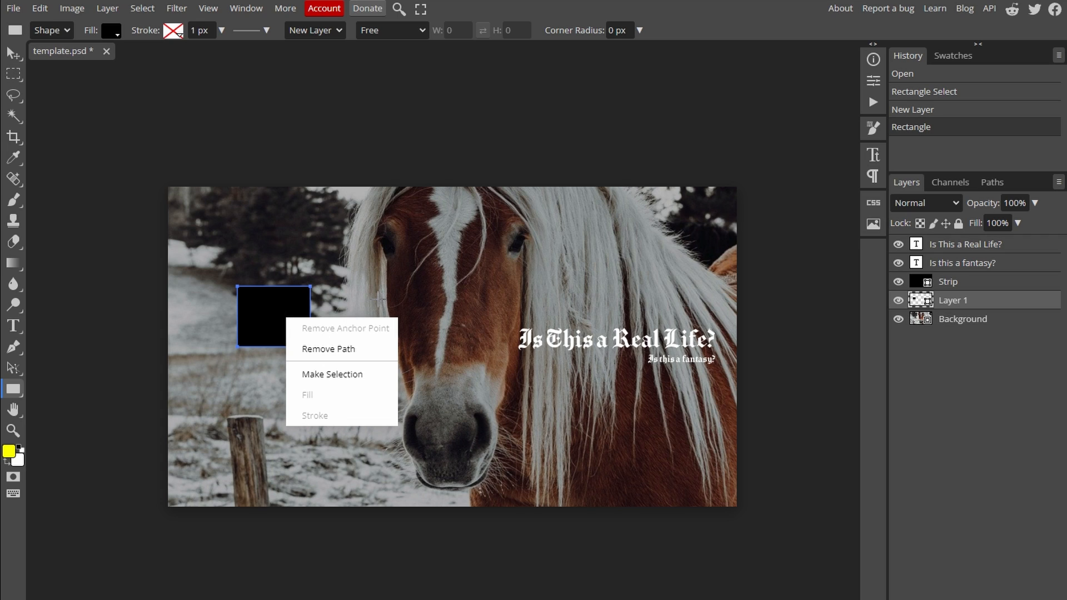
mouse_move(330, 295)
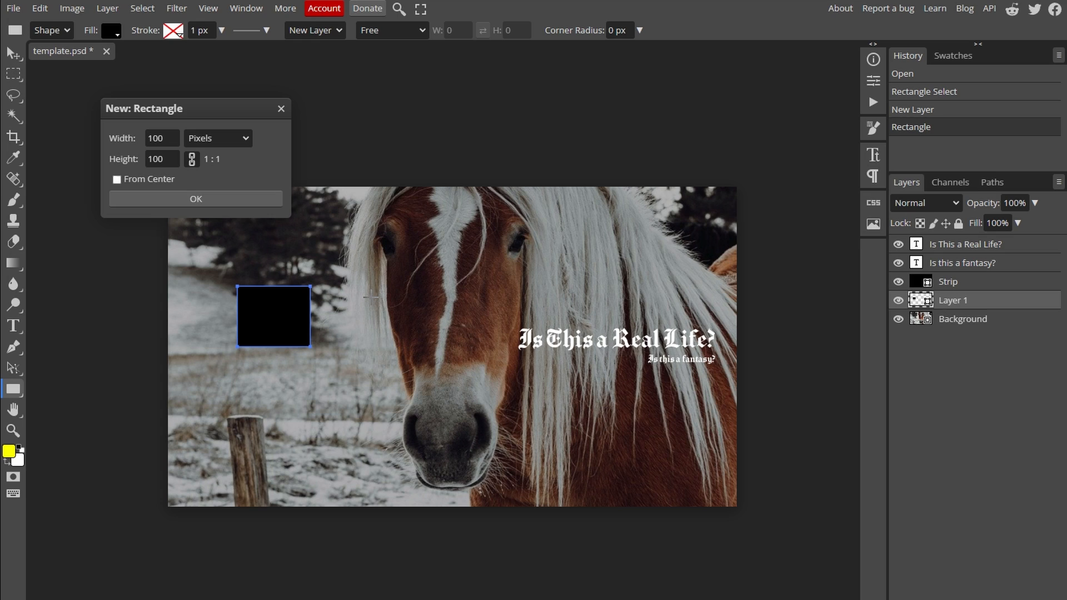
click(195, 199)
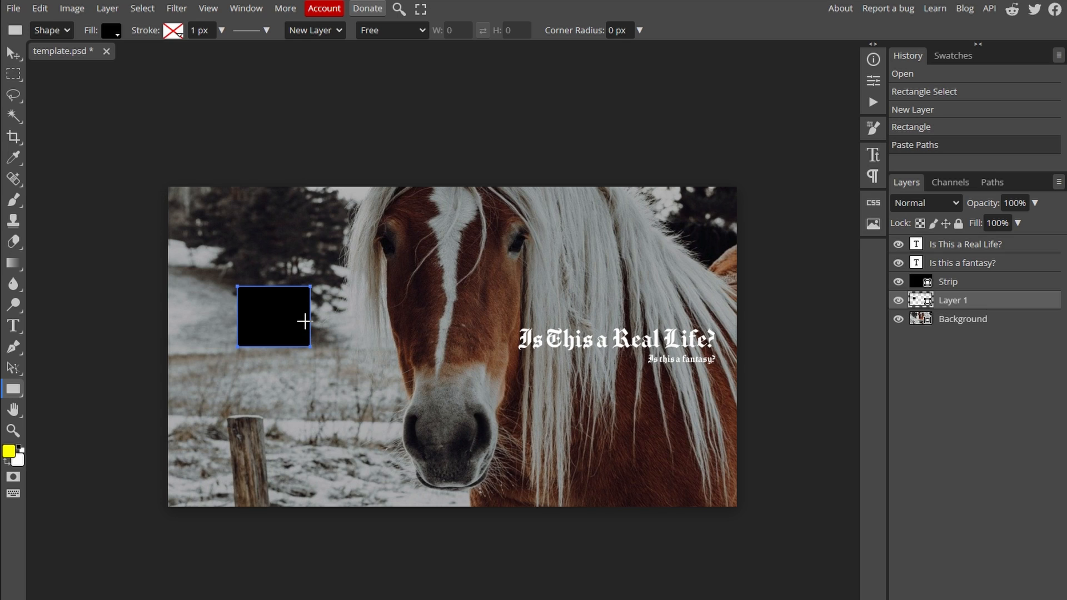
With the Move tool, Alt-drag rectangle copies onto the horse's forehead and beside its eye.
drag(289, 324, 305, 332)
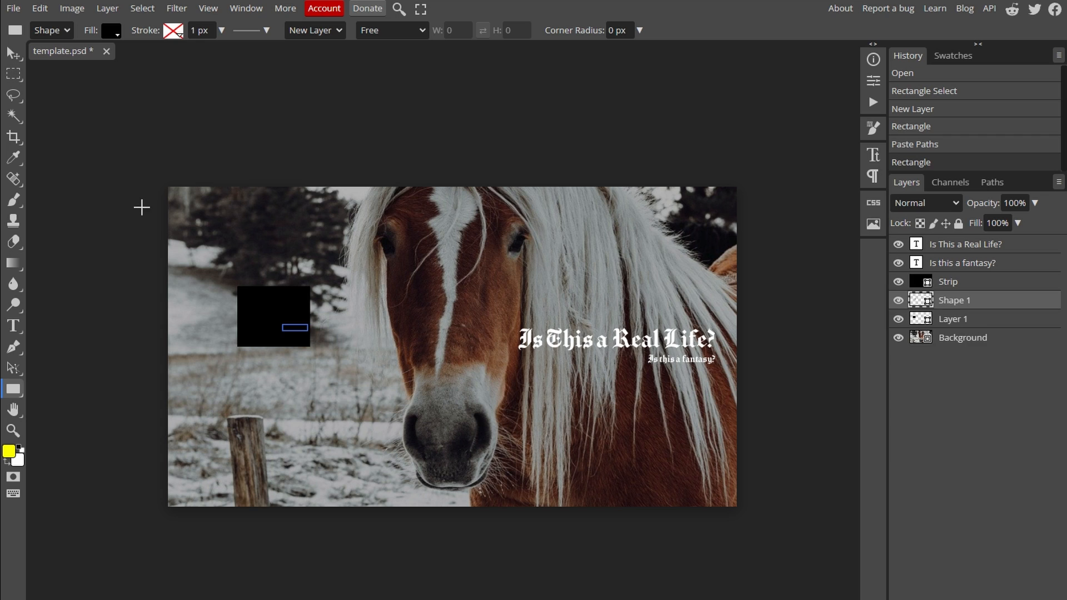
click(12, 54)
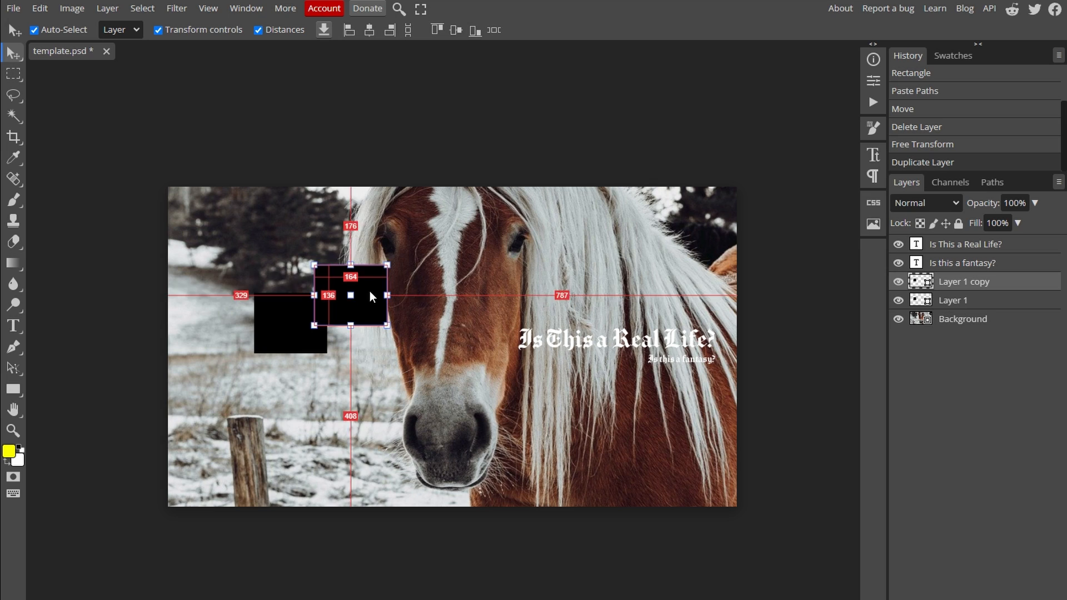
drag(350, 296, 368, 267)
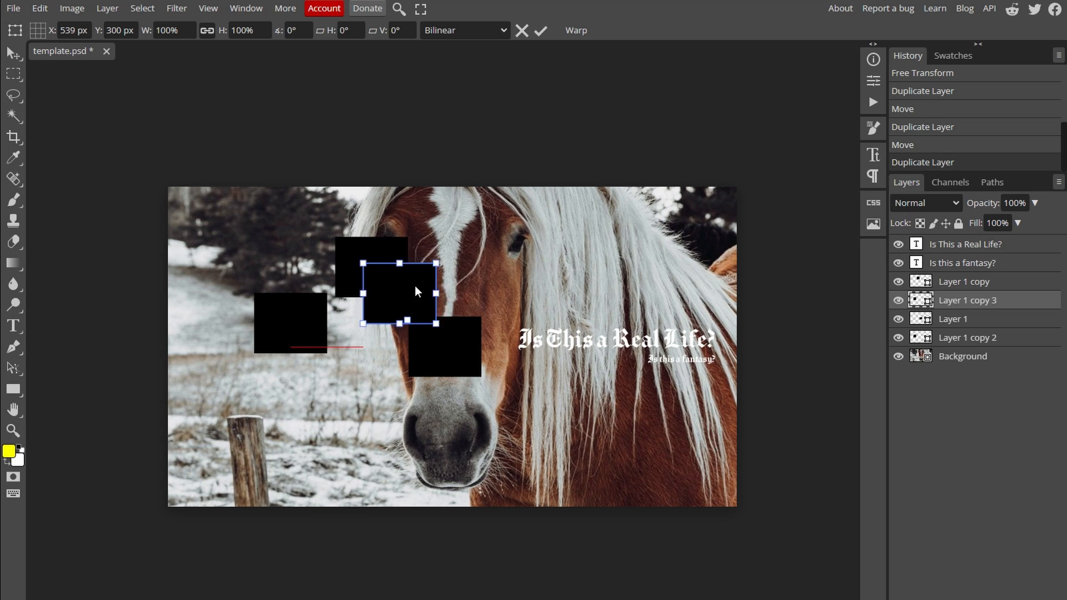
drag(398, 289, 483, 268)
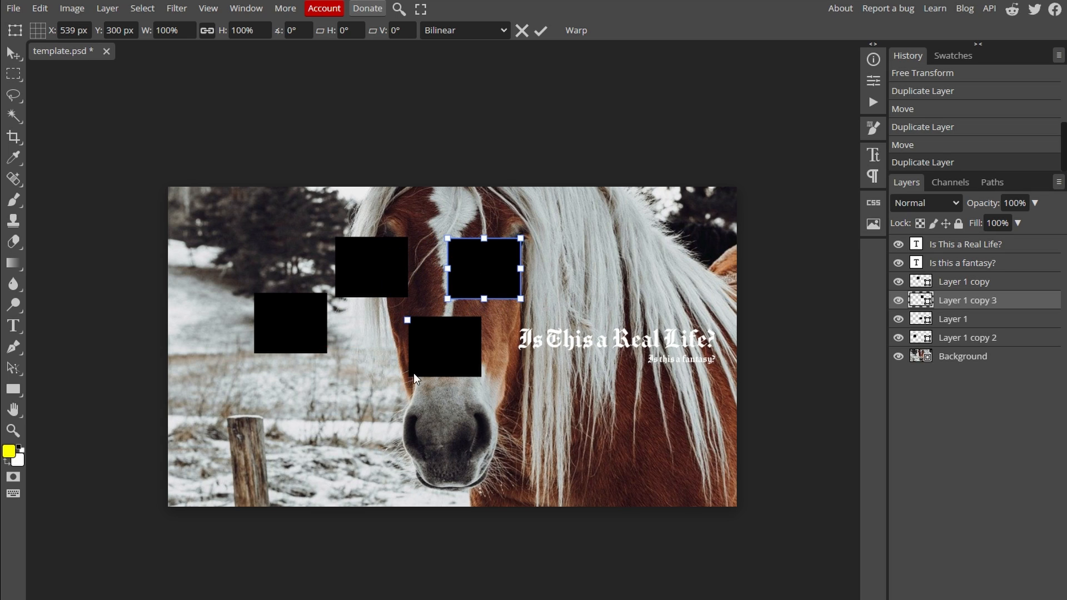
mouse_move(427, 375)
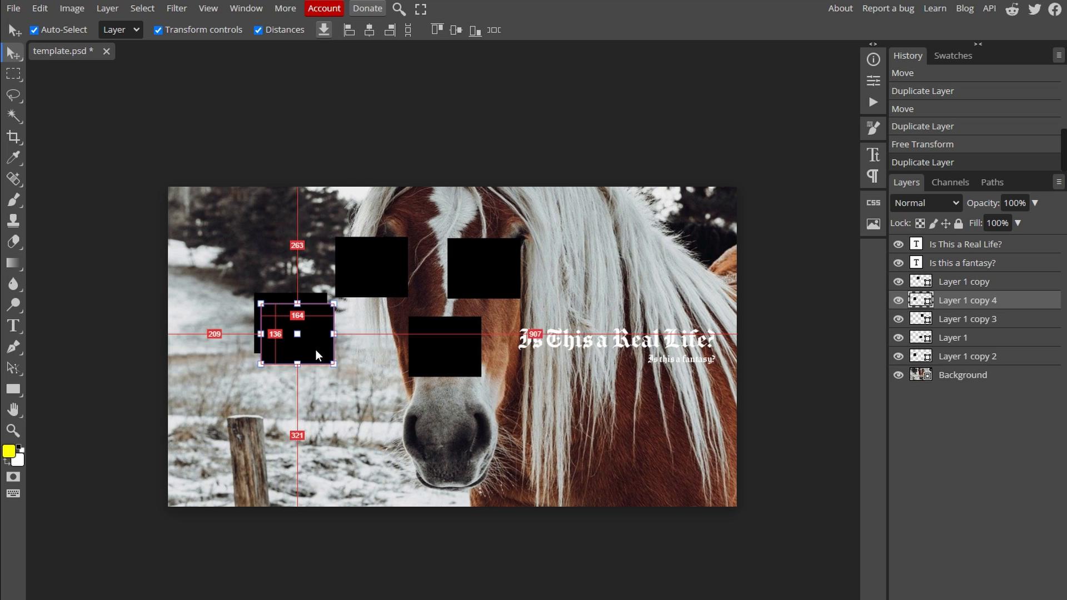
Drag Layer 1 copy 4 down beside the muzzle, then select copy 2, copy and the original Layer 1 in turn.
drag(297, 335, 365, 398)
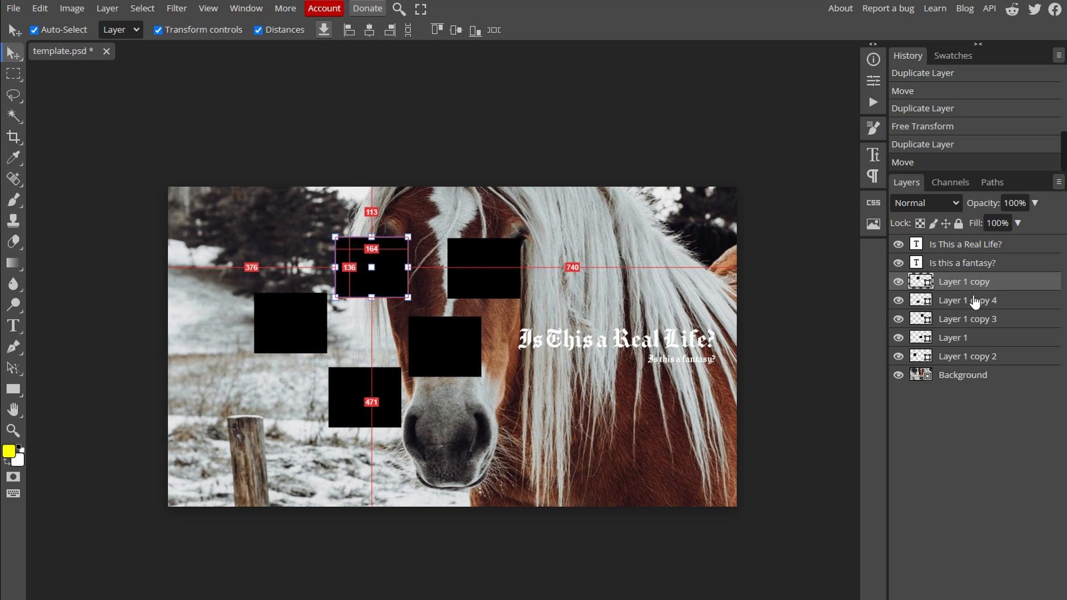
click(966, 319)
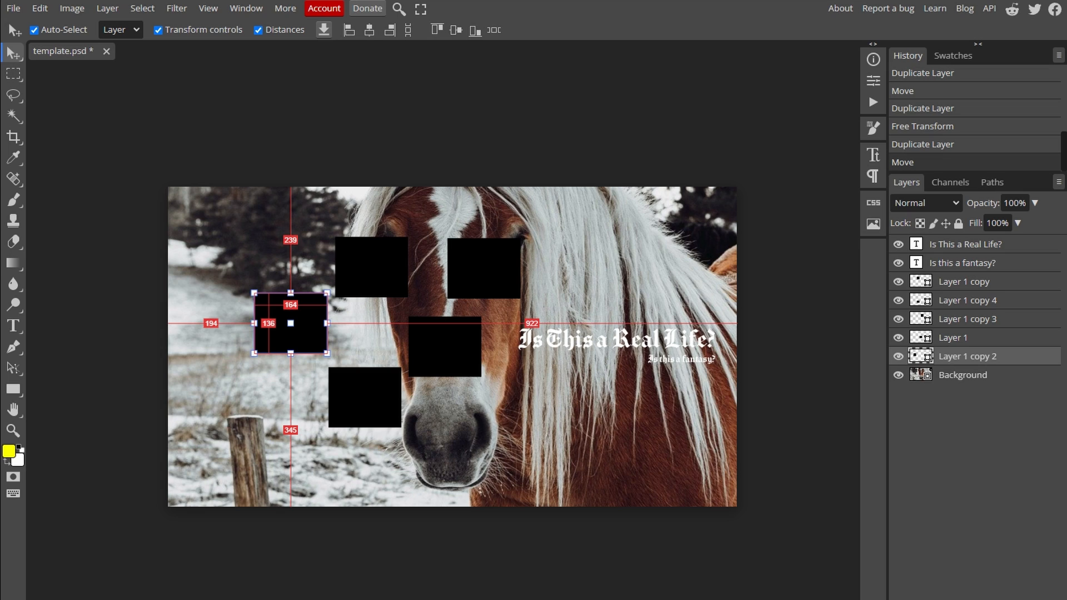
click(963, 281)
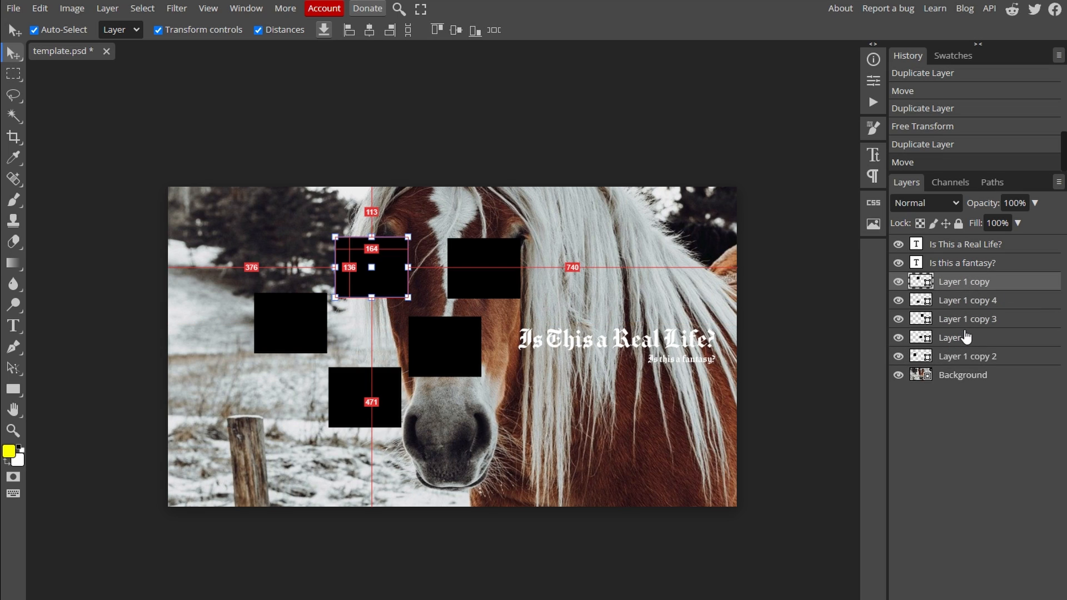
click(952, 336)
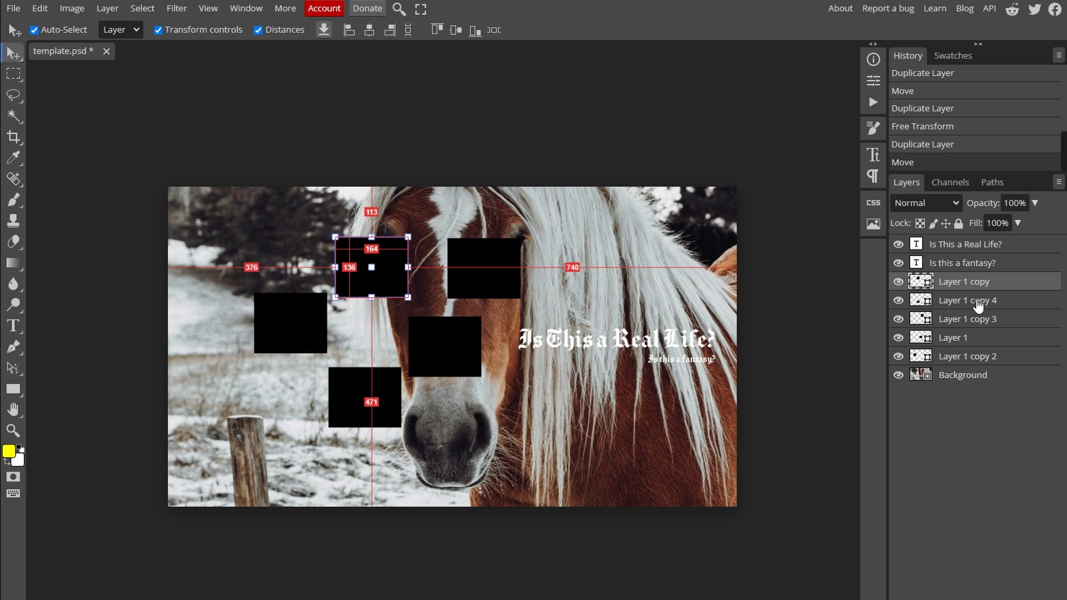
click(952, 336)
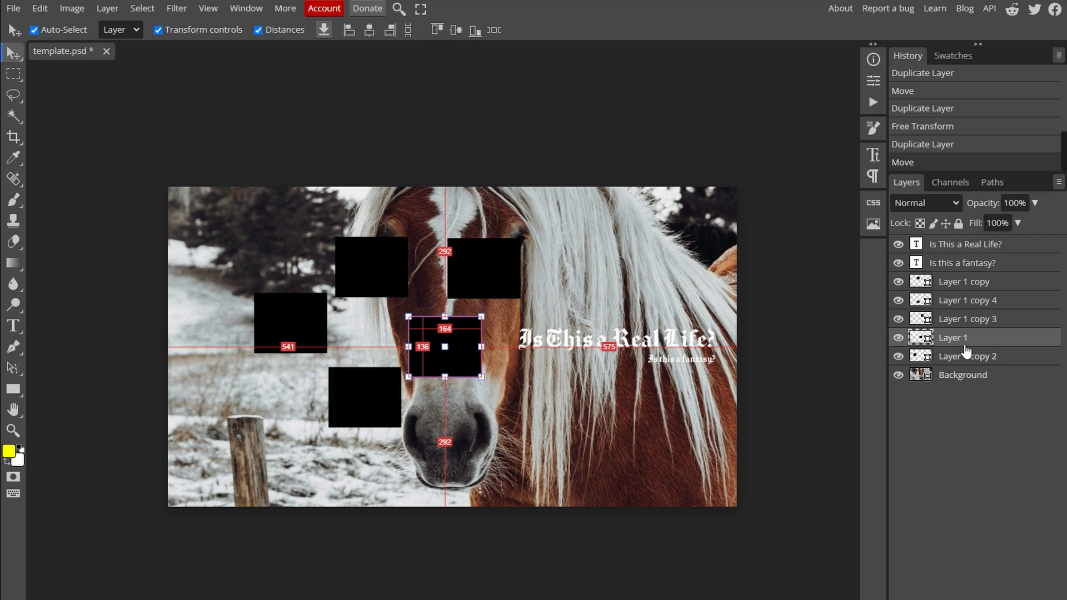